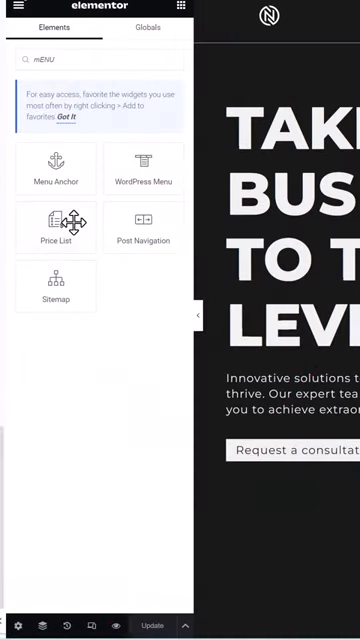
- Drag the Menu Anchor widget from the Elements panel into the page section
{"action": "left_click_drag", "start_coordinate": [56, 168], "coordinate": [300, 176]}
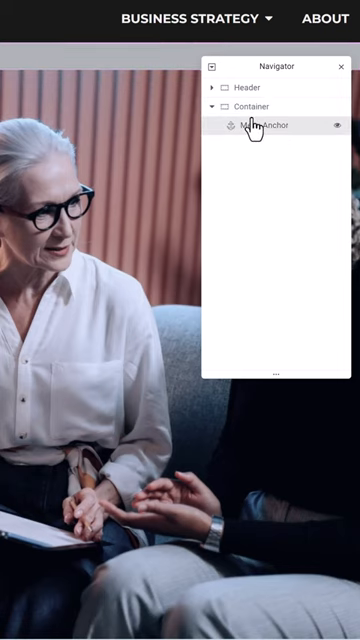
- Select the Menu Anchor widget listed under Container in the Navigator
{"action": "left_click", "coordinate": [264, 124]}
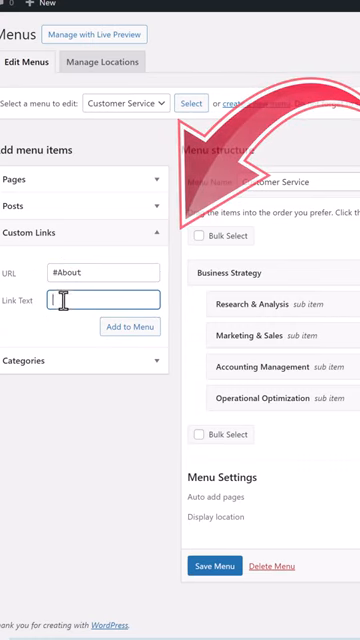
- Label the '#about' custom link 'About' for the Customer Service menu
{"action": "type", "text": "About"}
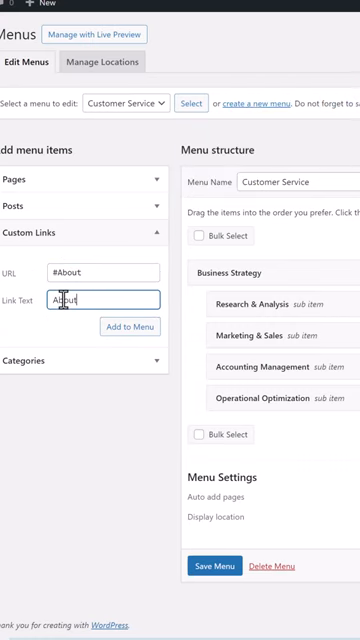